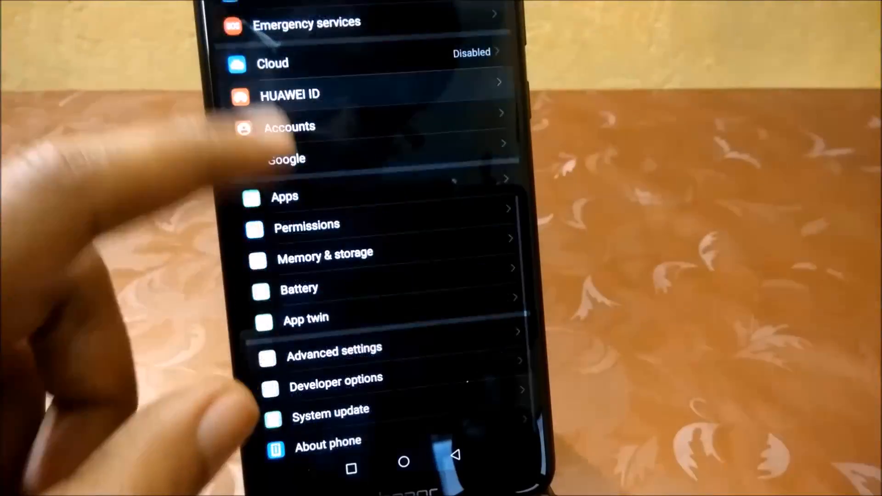
- Launch the Play Store from its icon on the home screen
scroll("down", 3)
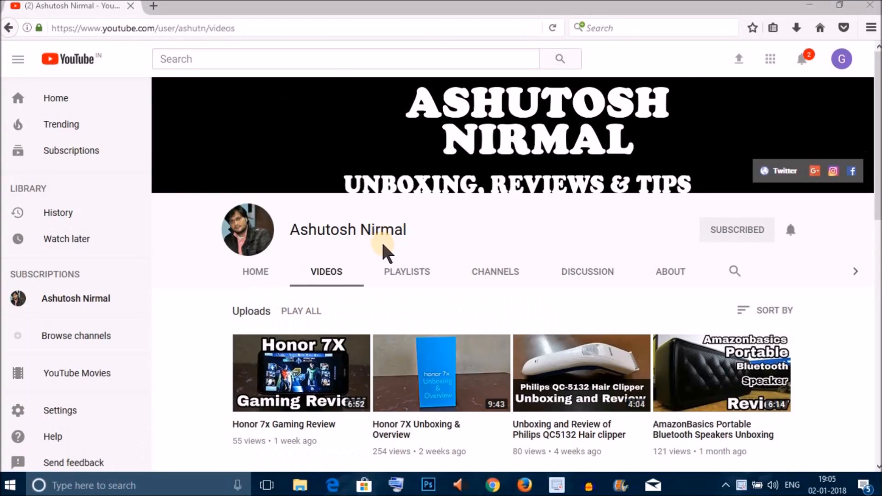
mouse_move(667, 236)
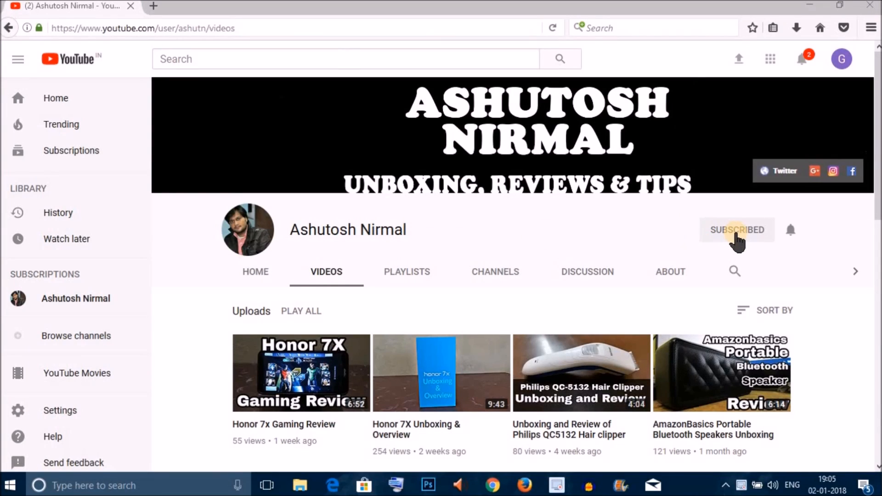
mouse_move(790, 230)
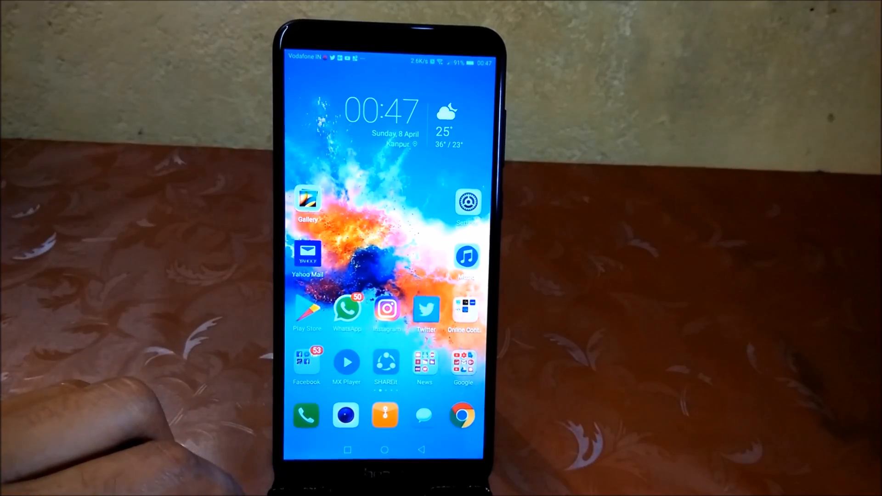
left_click(307, 308)
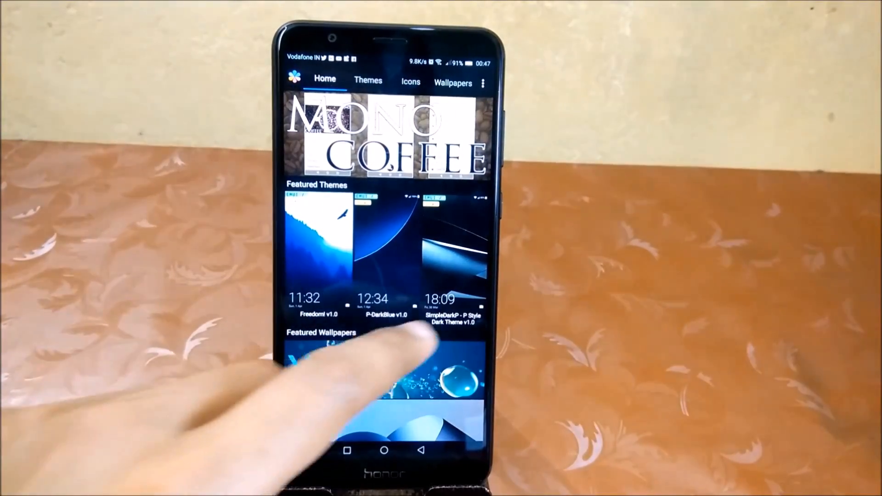
- Browse the Themes list and install the Dark Mode Green v1.1 theme
left_click(368, 81)
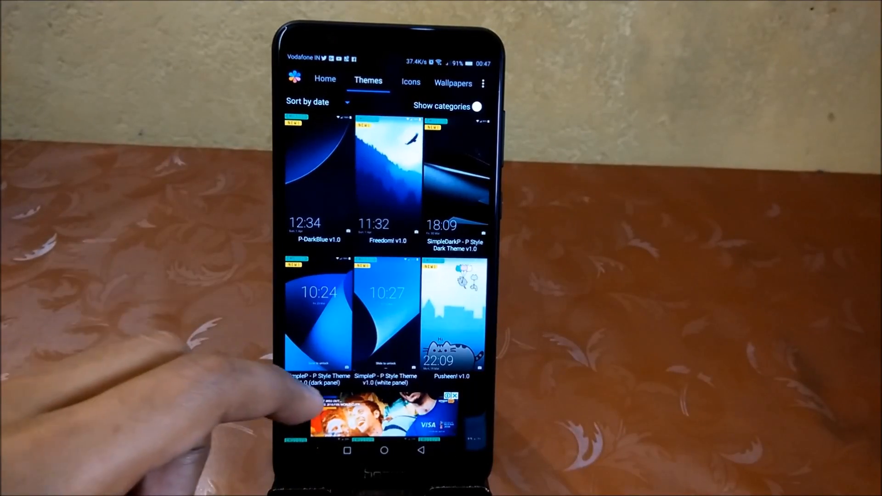
scroll("down", 3)
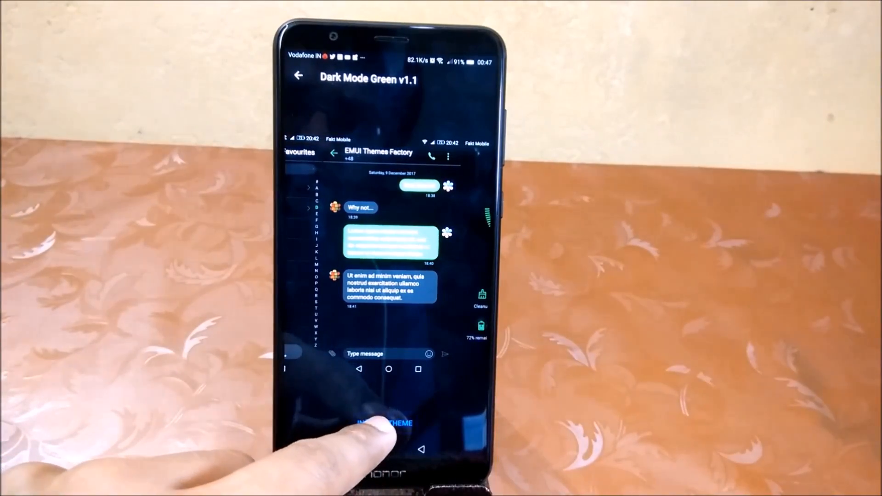
left_click(384, 422)
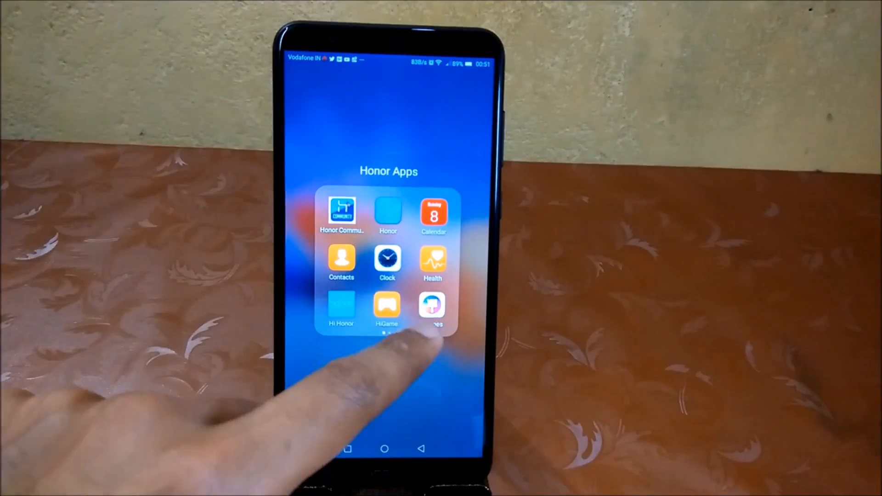
- From the Honor Apps folder's Themes app, apply the Dark Mode Green theme
left_click(432, 309)
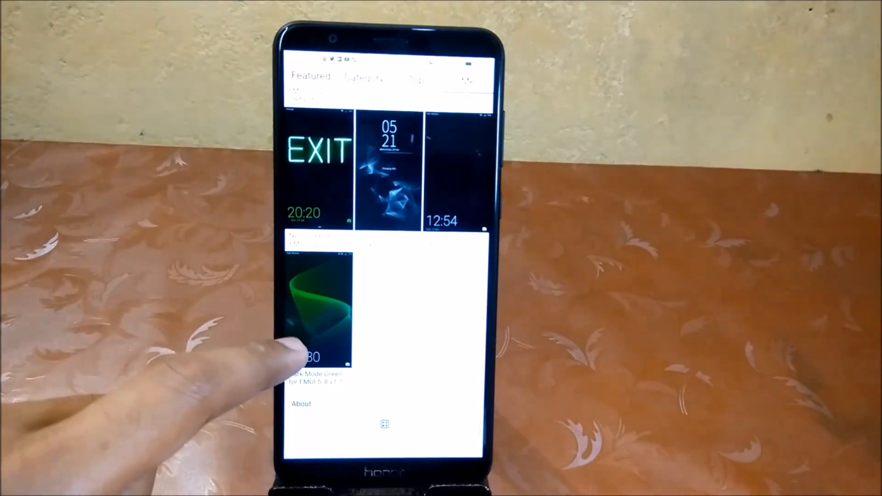
left_click(316, 307)
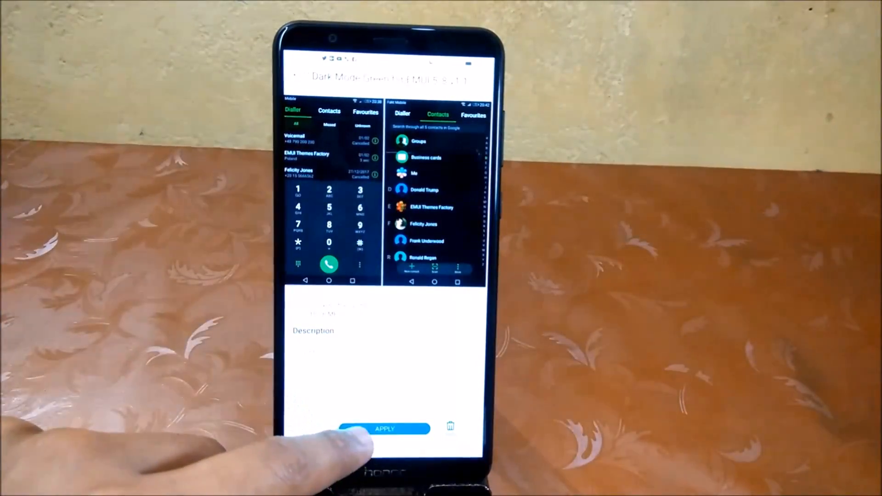
left_click(383, 429)
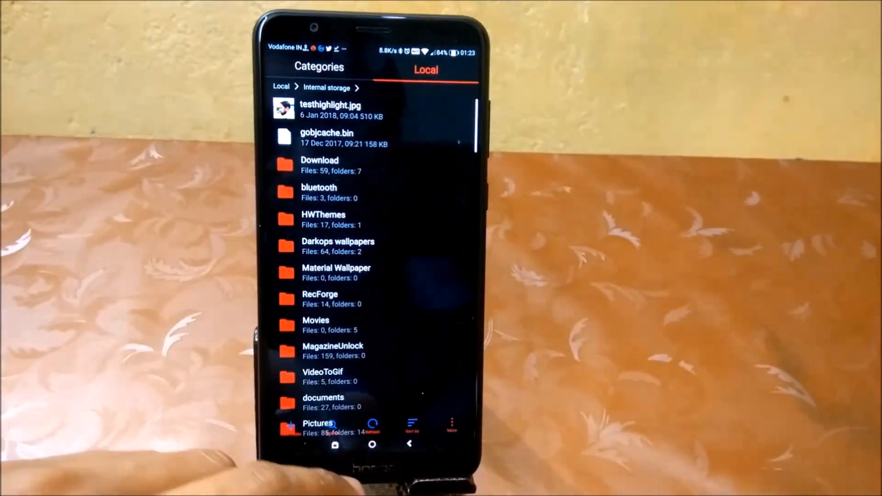
left_click(320, 166)
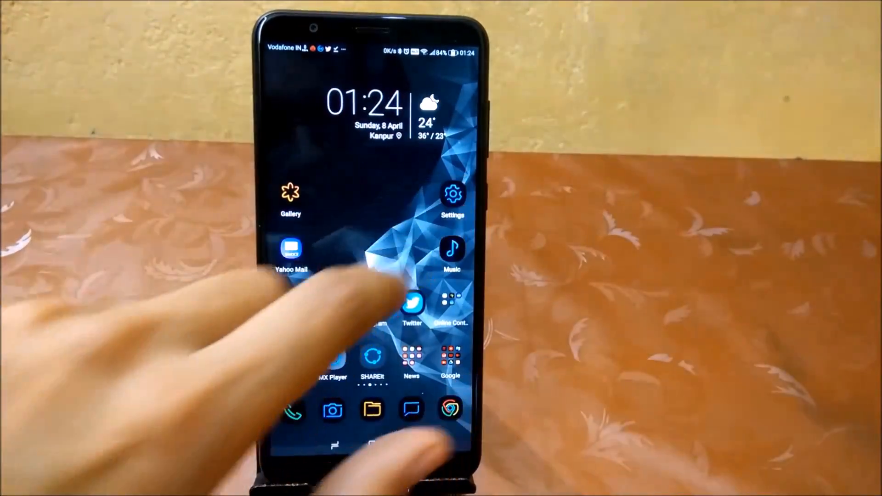
- Launch the Files app from the dock, showing Internal storage and Safe in dark theme
left_click(451, 194)
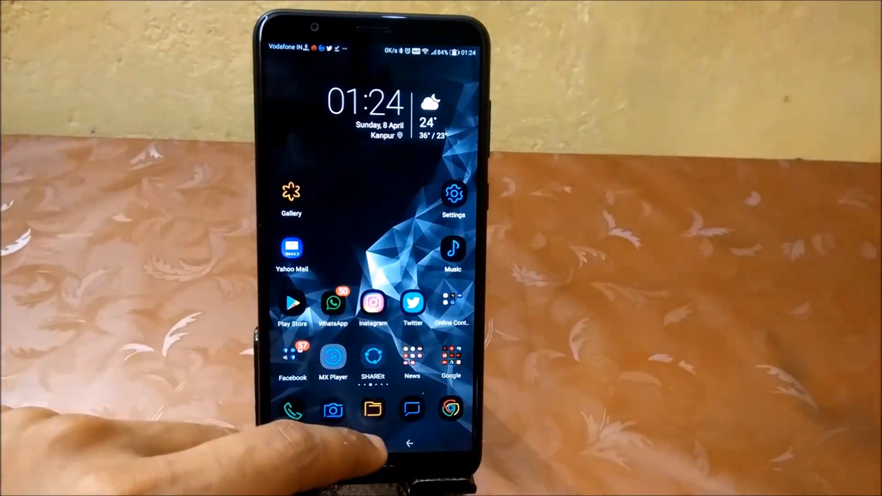
left_click(374, 412)
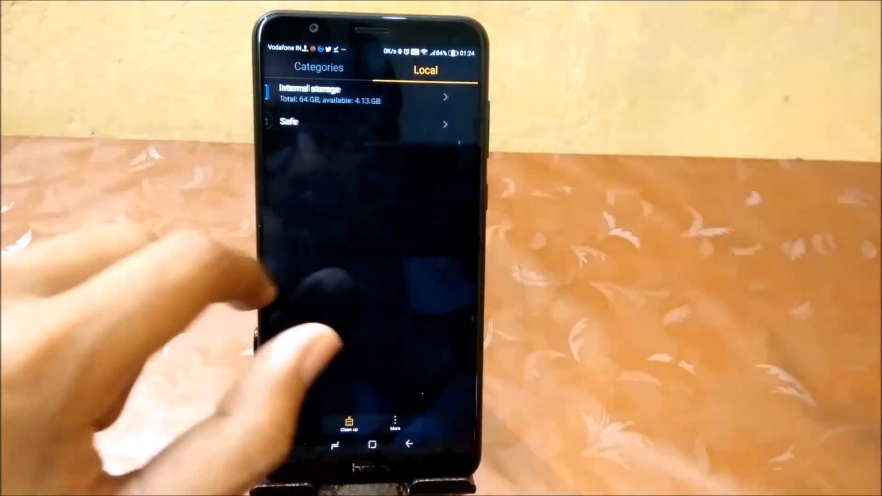